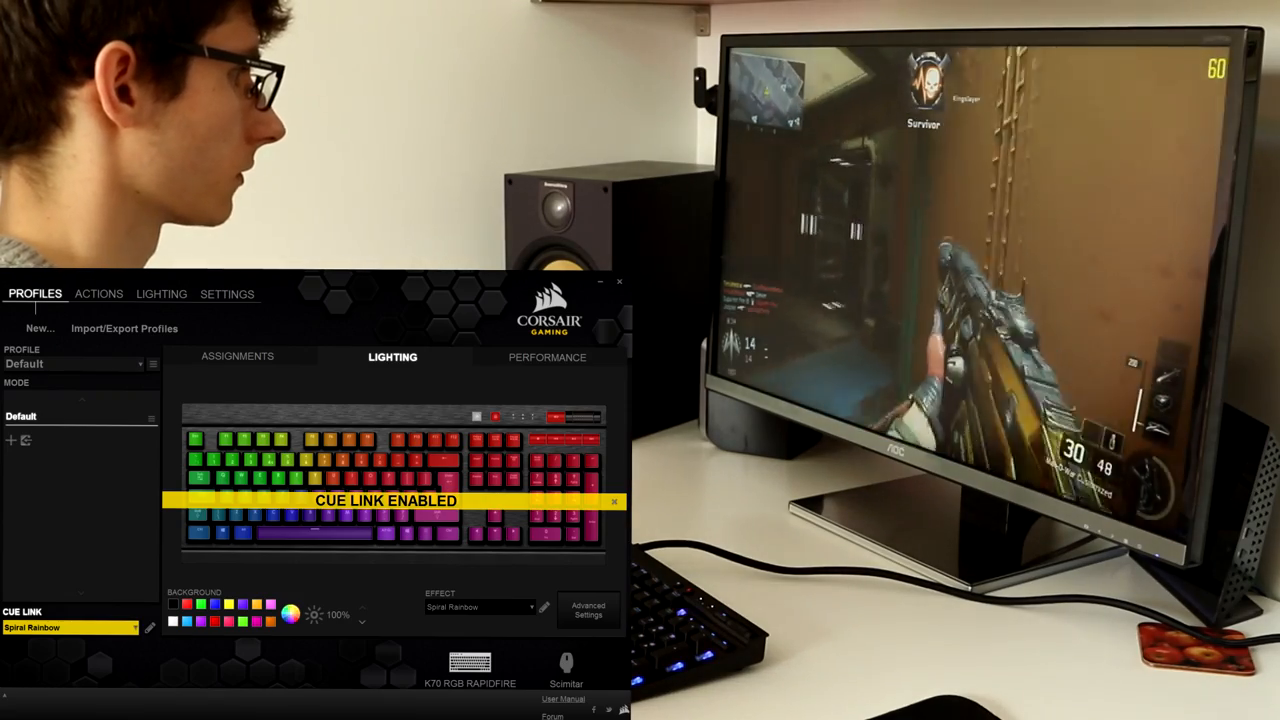
# Switch the keyboard lighting effect to Static solid red in the Lighting tab
pyautogui.click(480, 608)
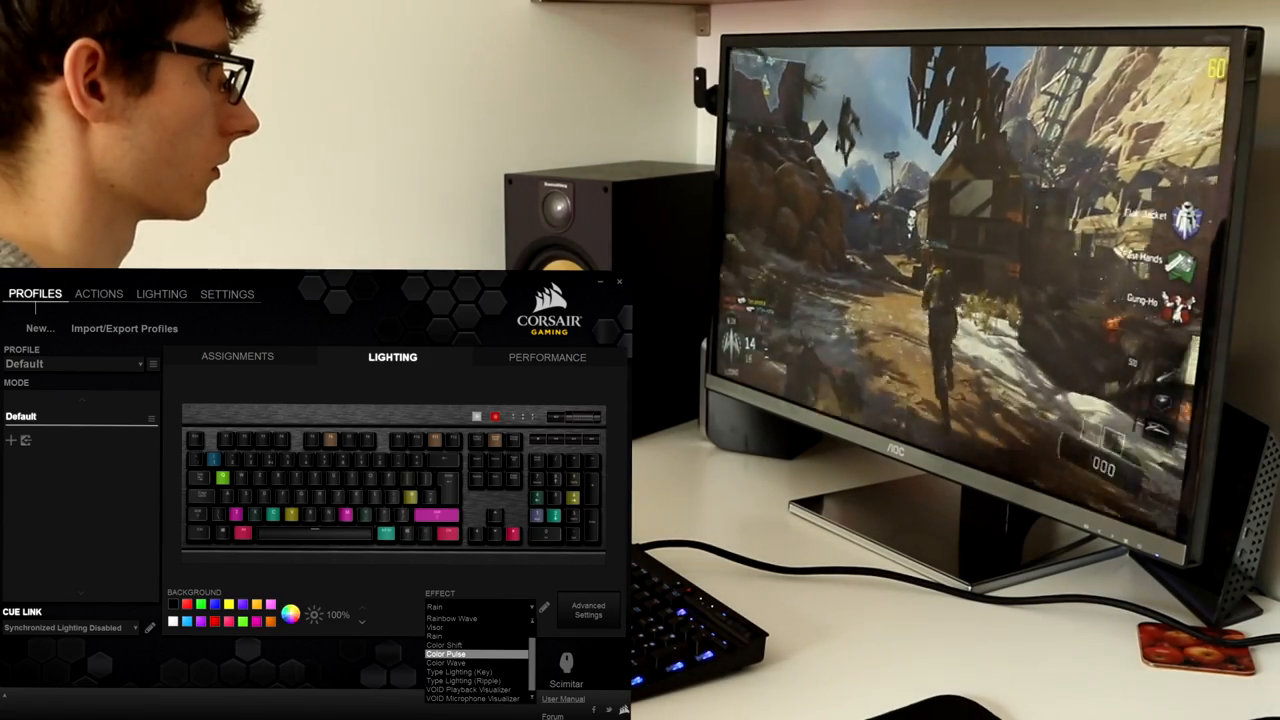
pyautogui.click(460, 636)
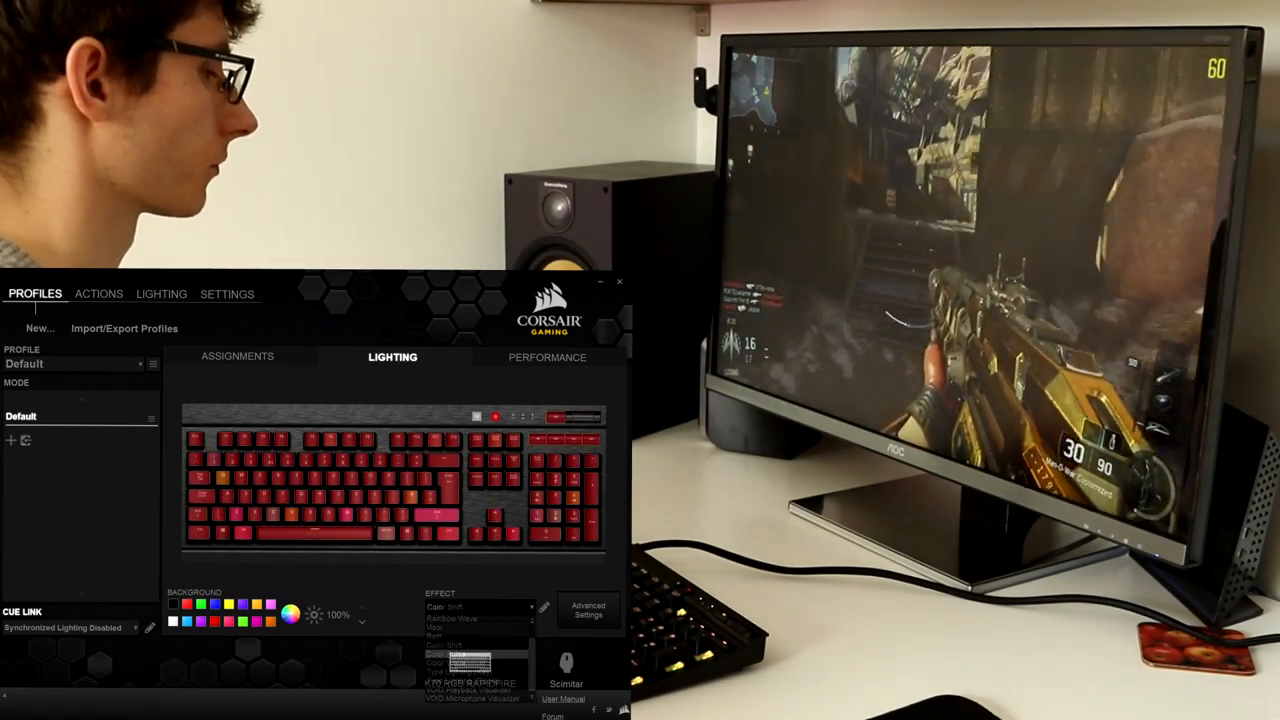